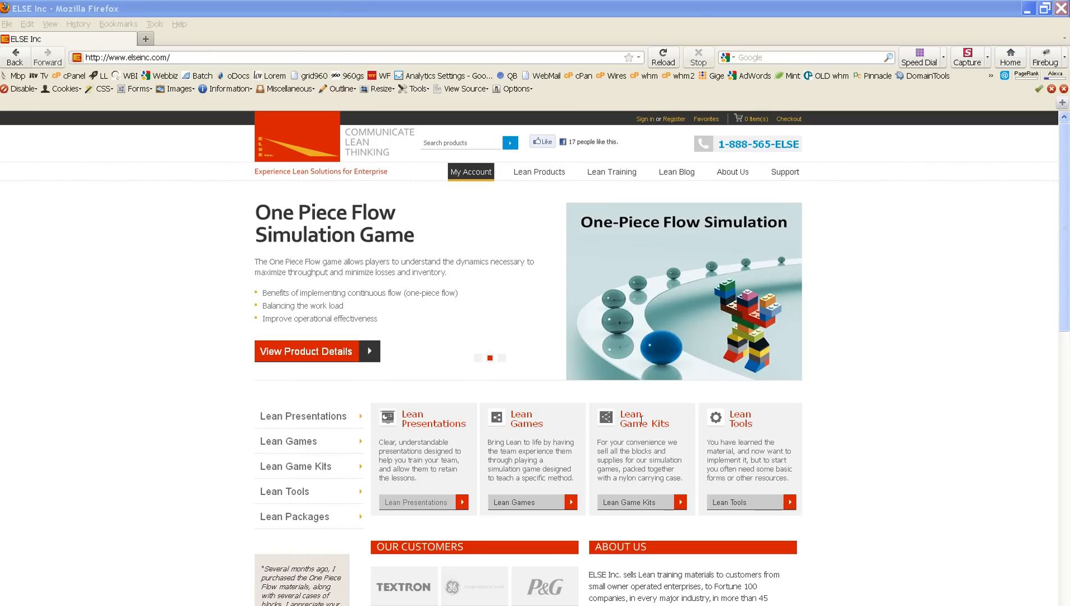
Load the https ELSE Inc sign-in page from the Sign in link in Firefox.
left_click(501, 358)
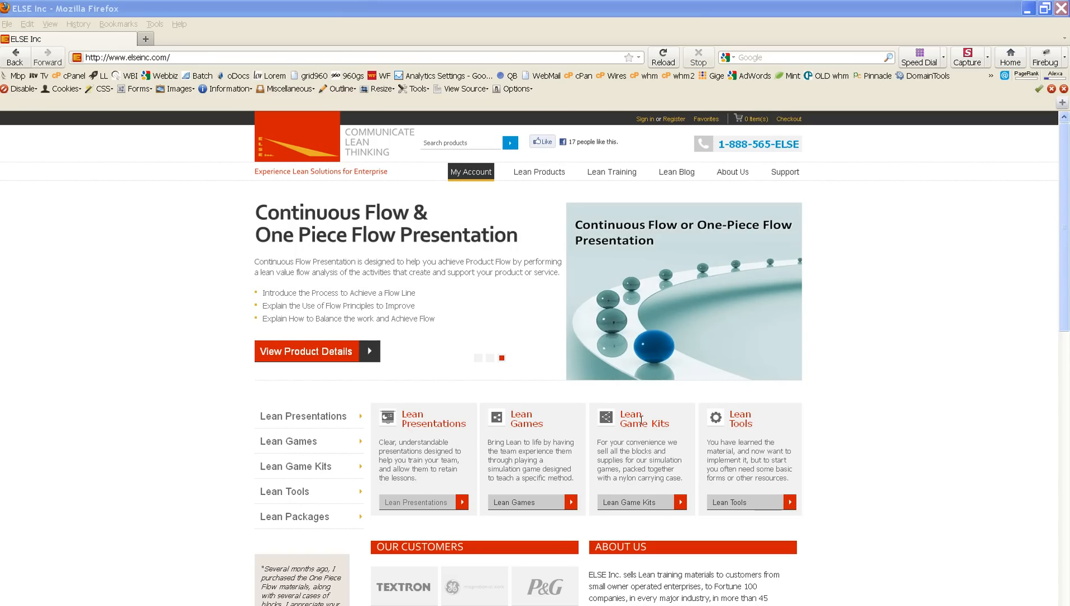
mouse_move(632, 143)
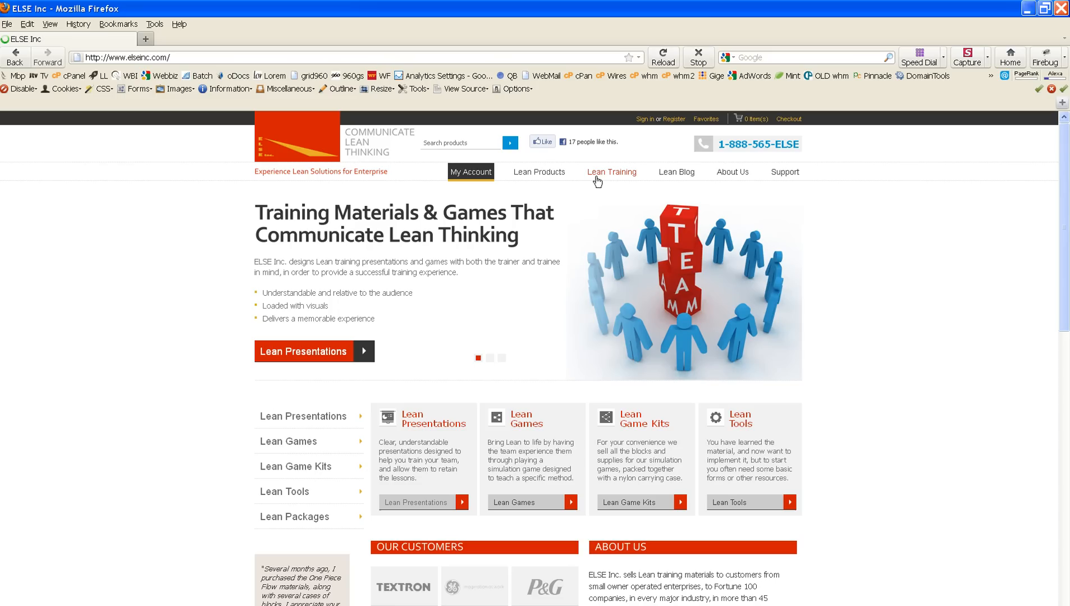
mouse_move(615, 177)
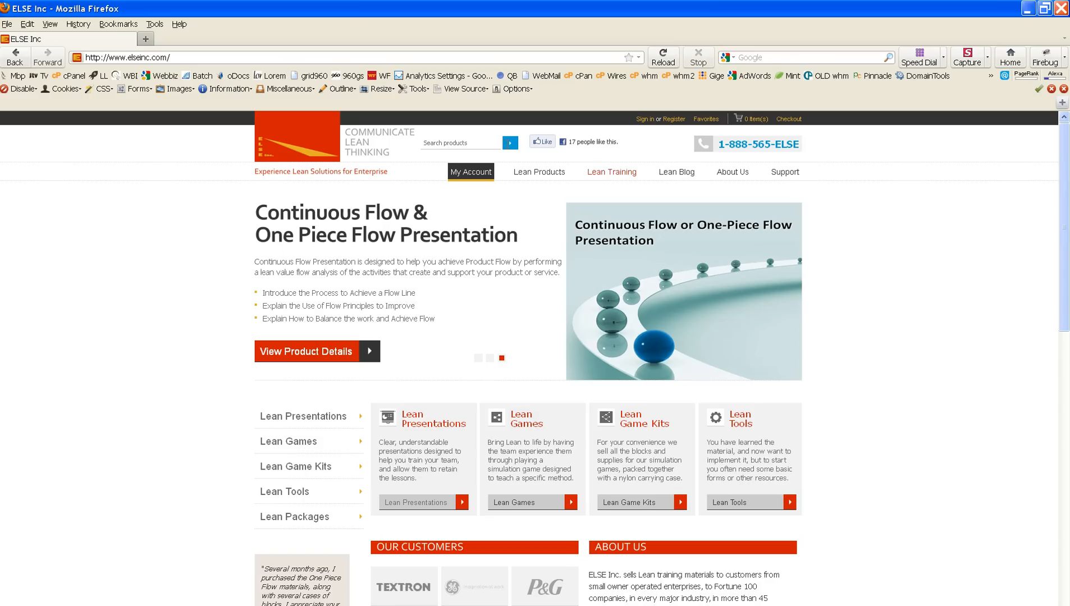
mouse_move(442, 202)
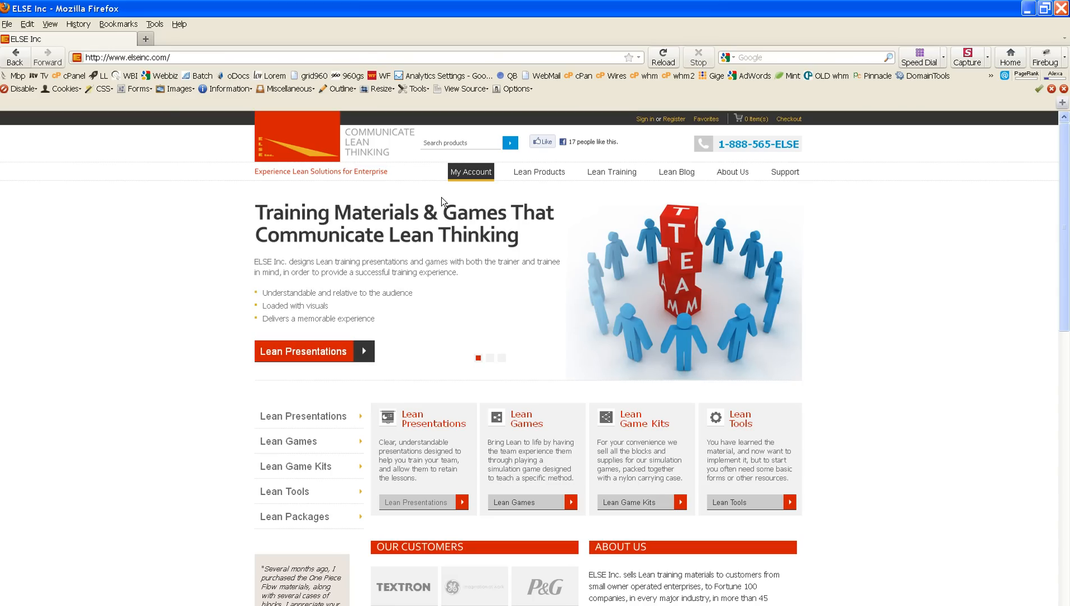
mouse_move(270, 296)
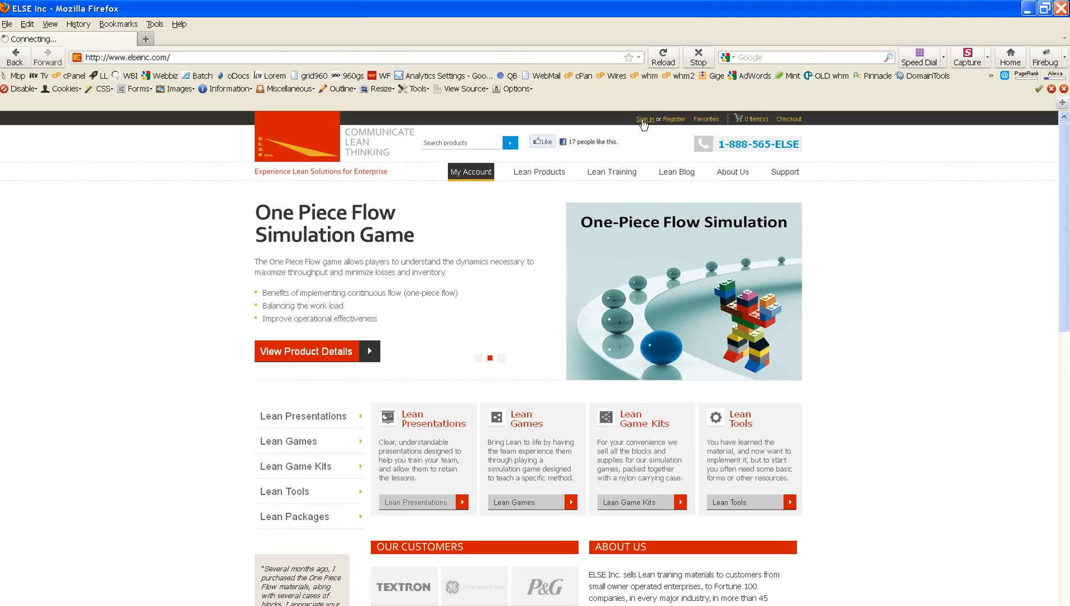
left_click(644, 119)
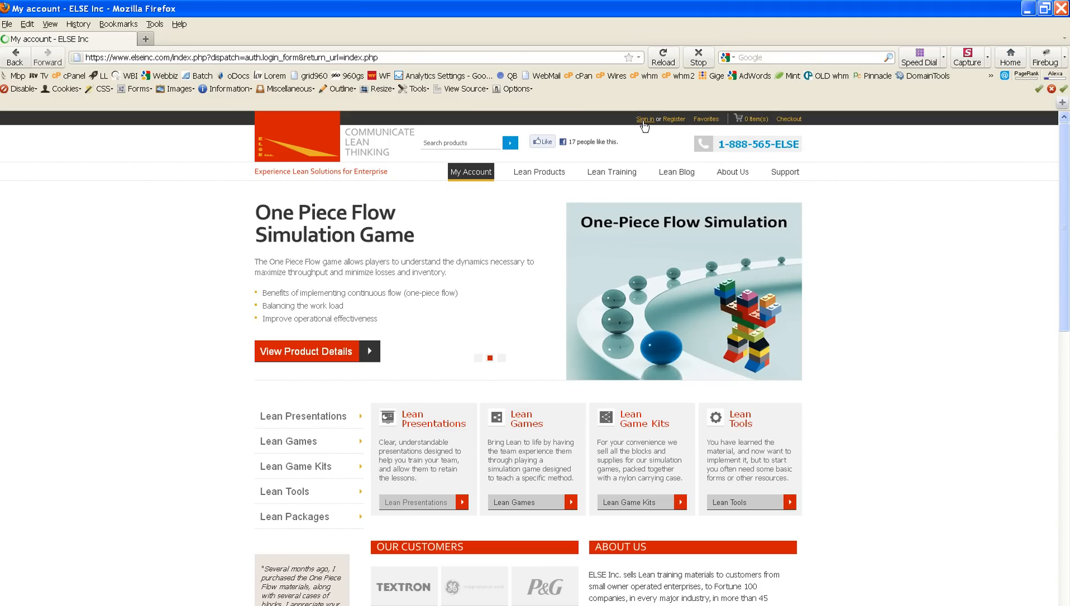
left_click(645, 119)
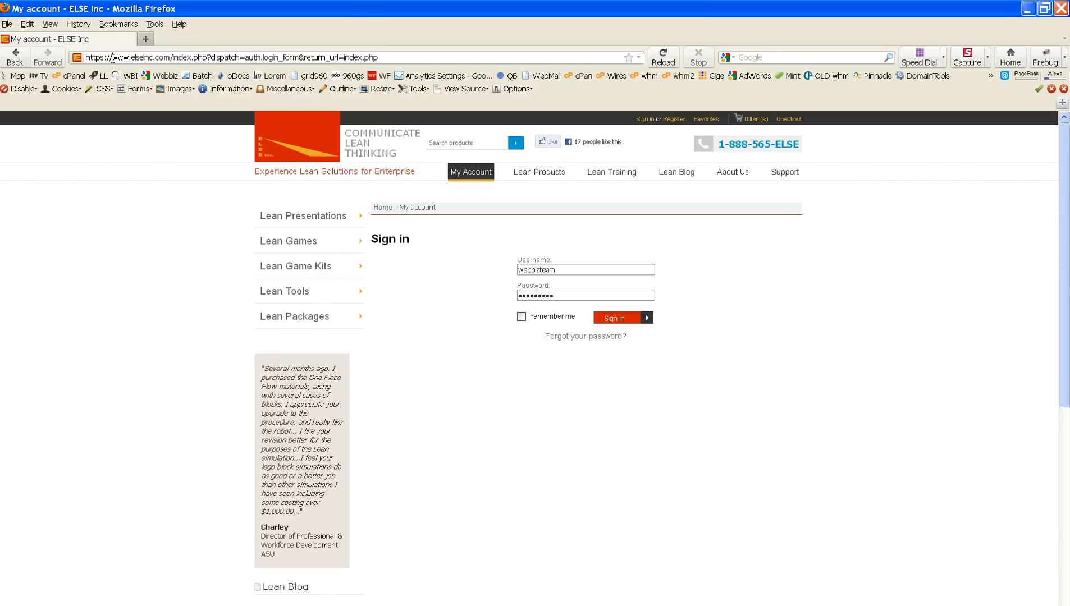
mouse_move(80, 71)
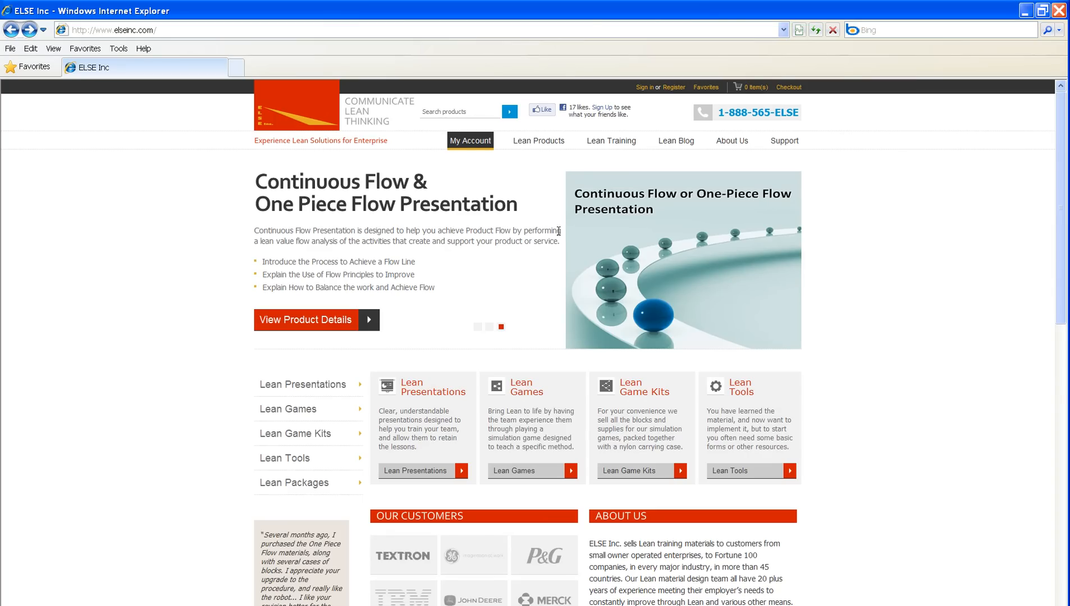
mouse_move(307, 83)
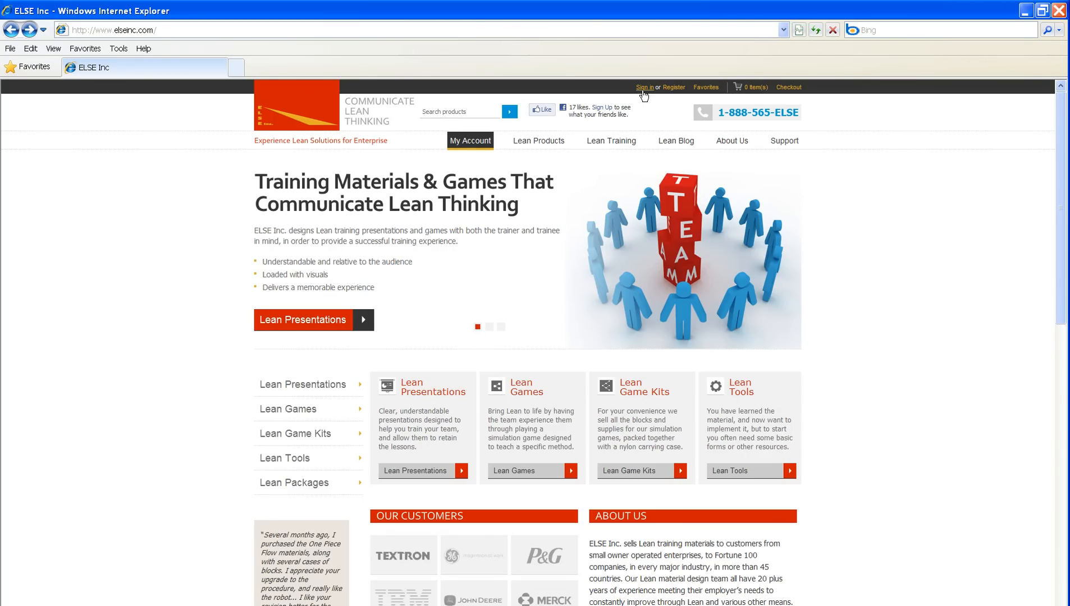
Load the https sign-in page in Internet Explorer, triggering the mixed-content Security Warning.
left_click(645, 87)
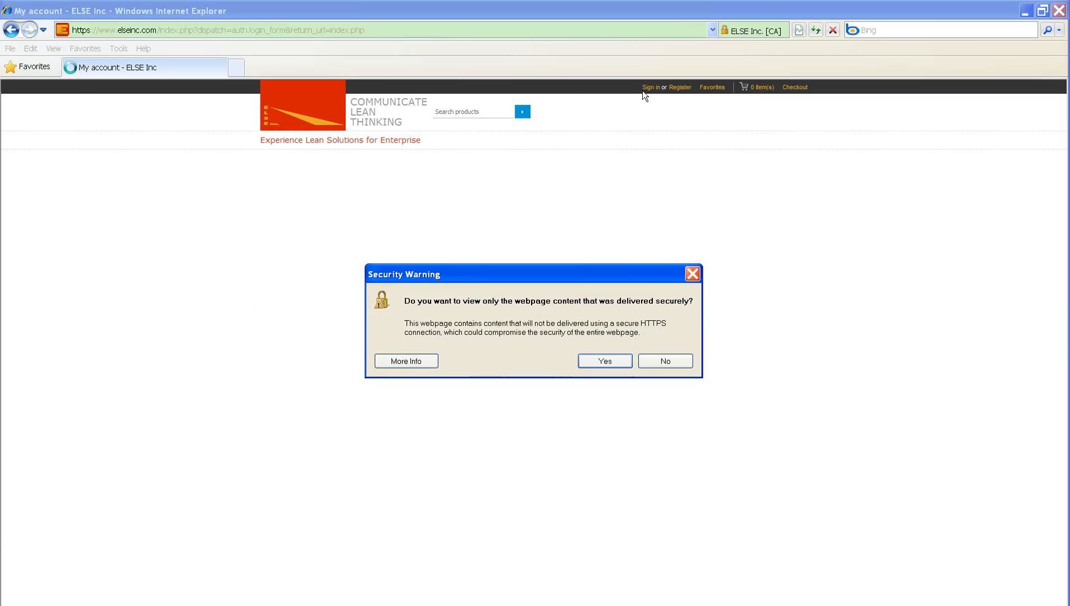
mouse_move(502, 296)
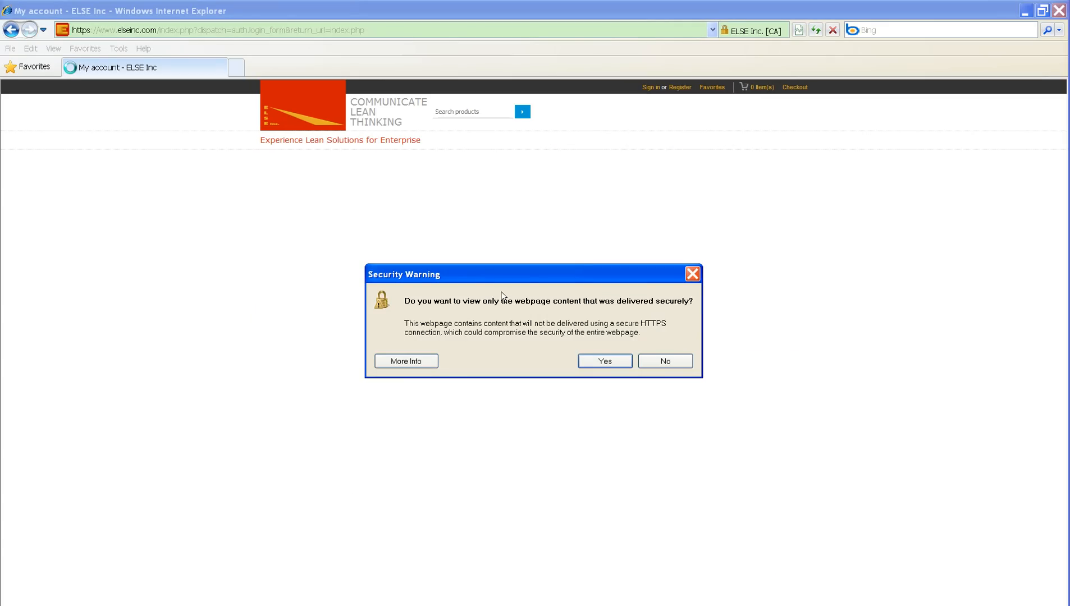
mouse_move(517, 317)
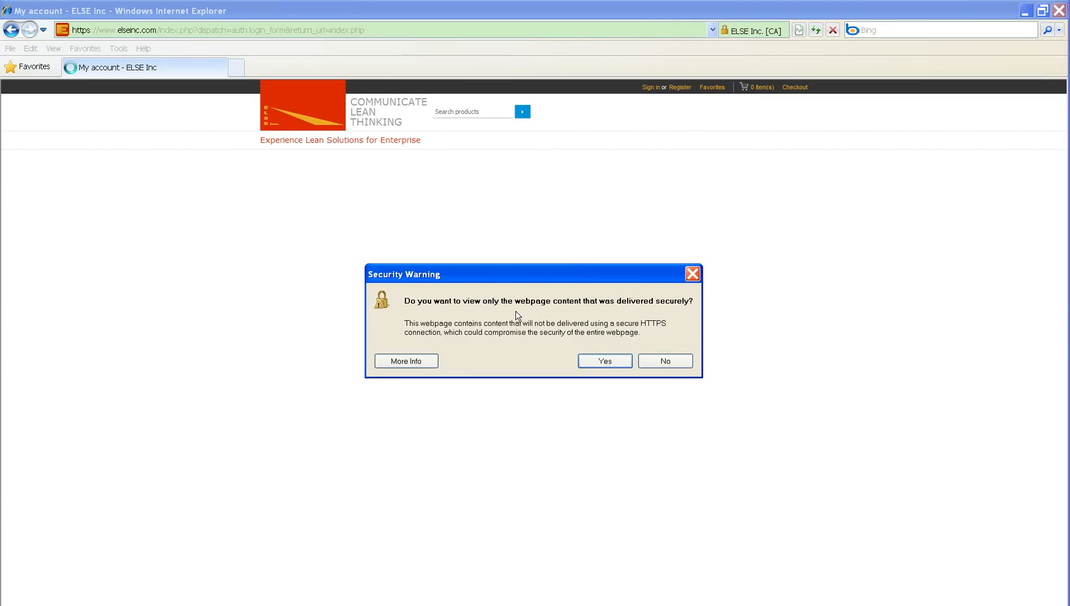
mouse_move(596, 368)
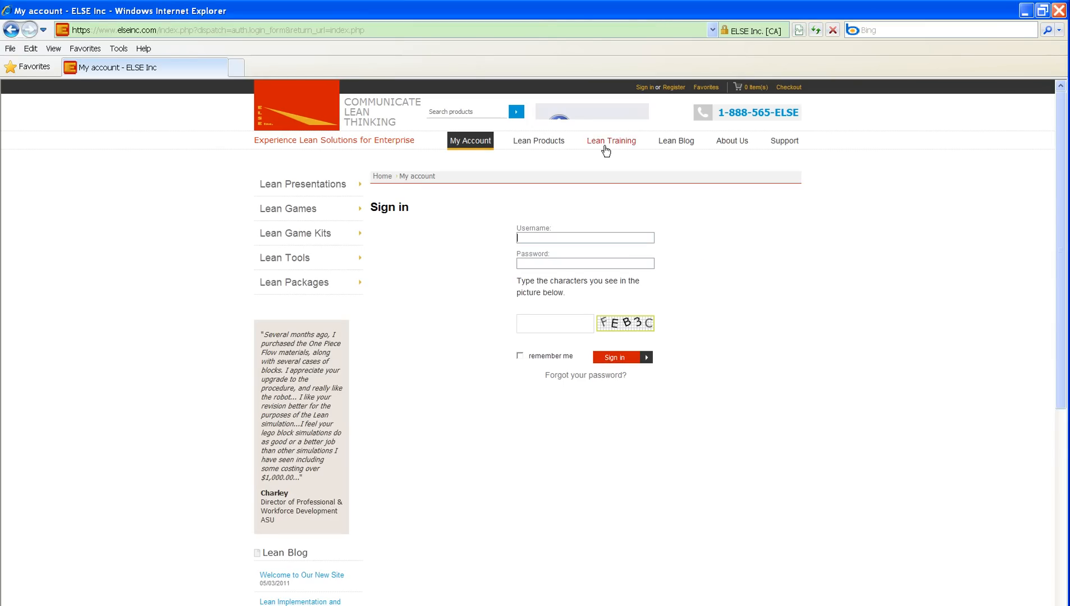
mouse_move(573, 119)
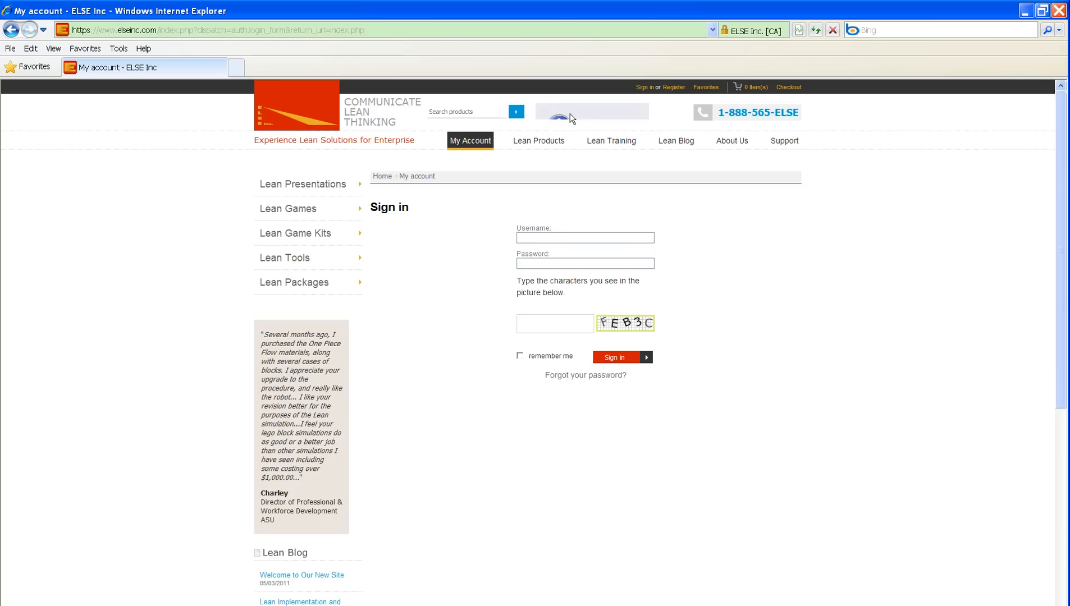
mouse_move(473, 324)
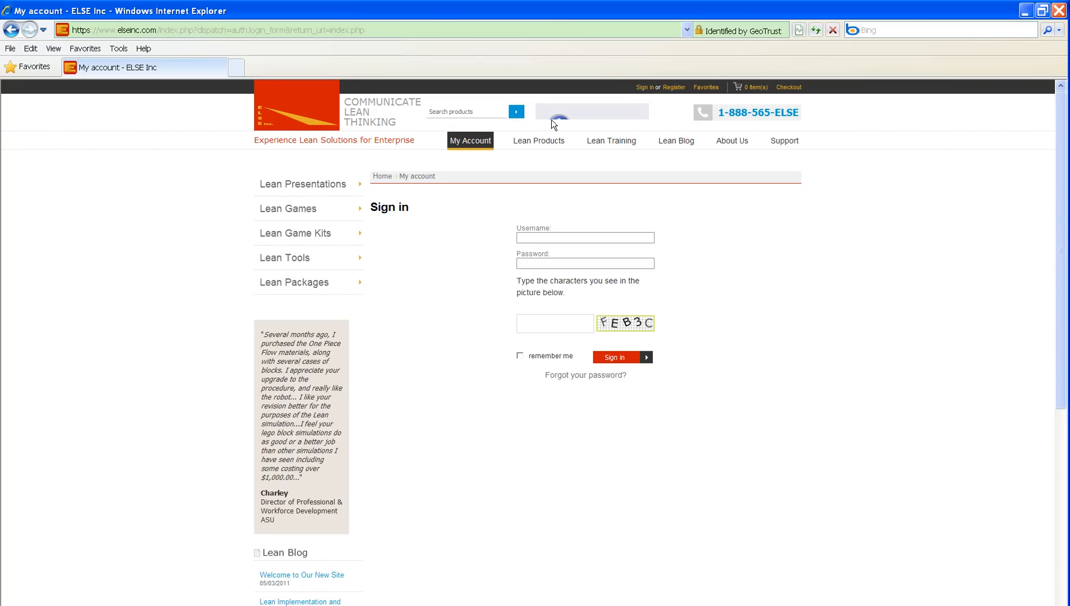
Dismiss the Security Warning, leaving the sign-in form with a blank Like area.
left_click(585, 238)
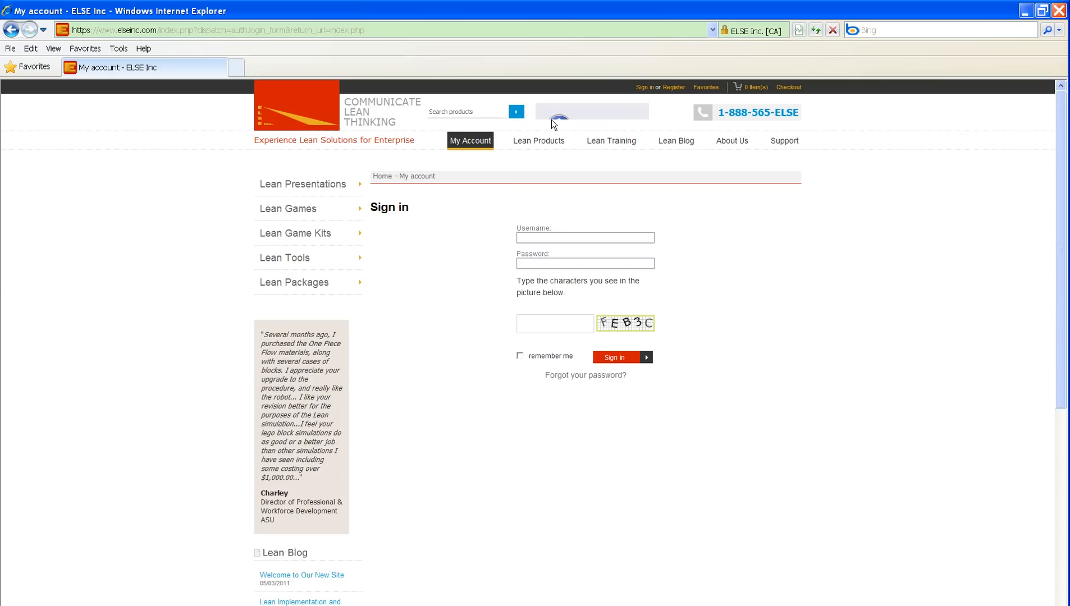
mouse_move(462, 275)
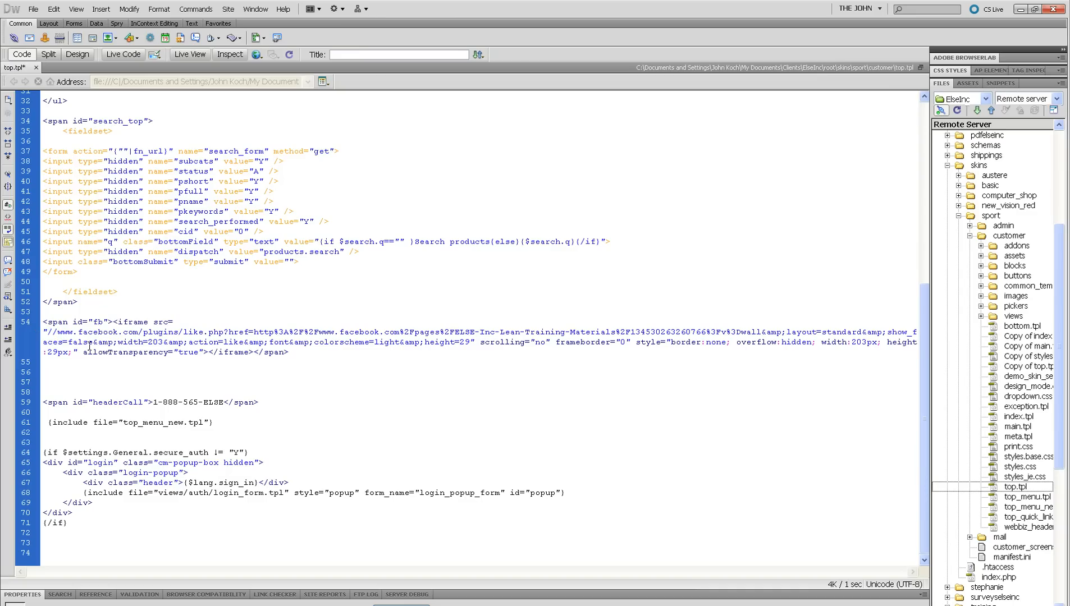
mouse_move(478, 56)
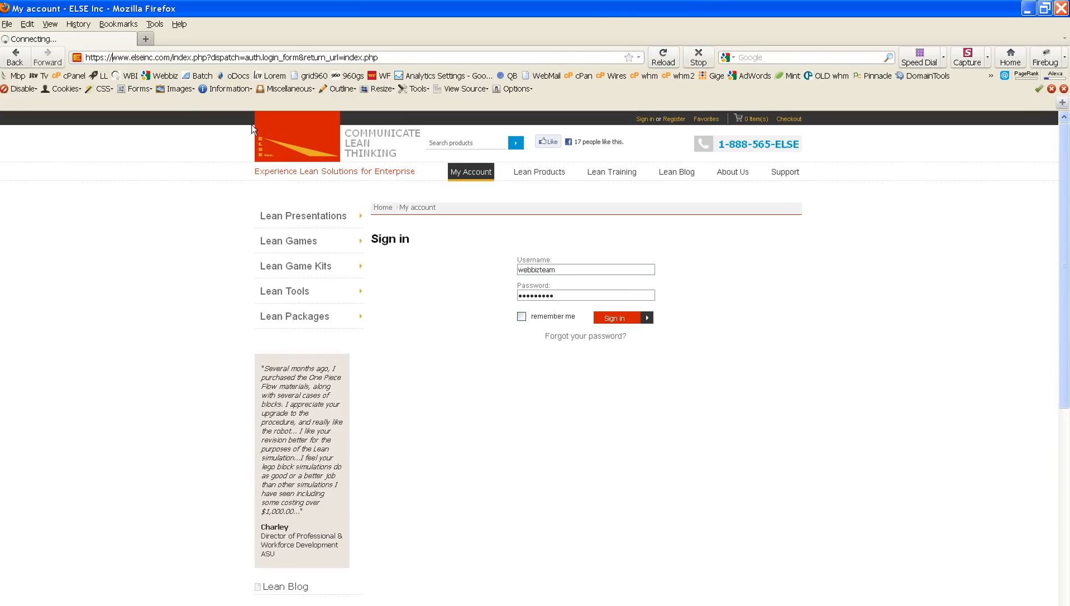
Return to the ELSE Inc home page via the logo and reload the https sign-in page.
left_click(615, 318)
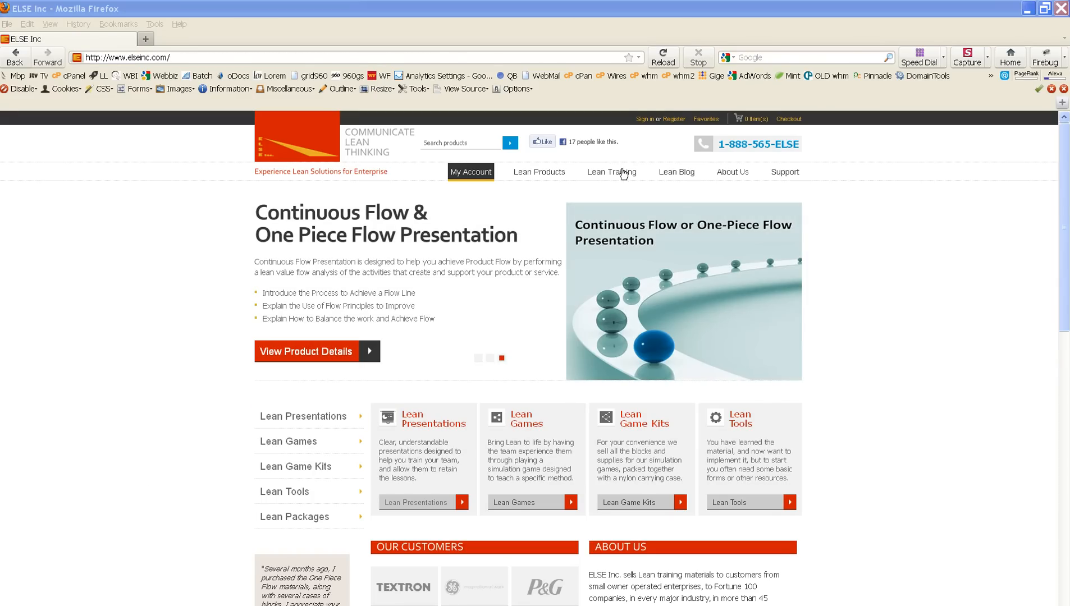
left_click(645, 119)
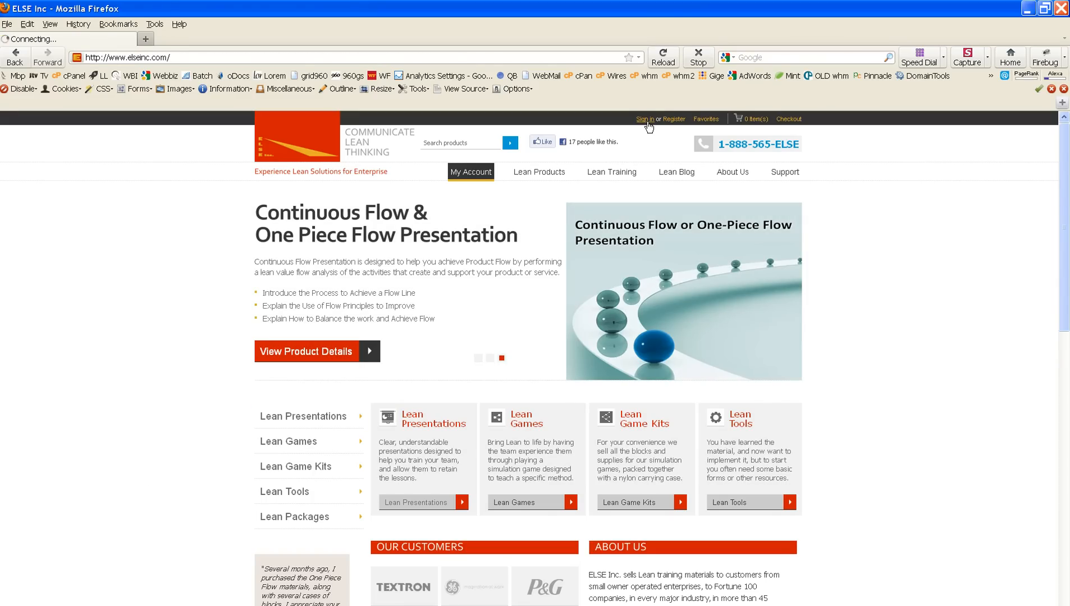
left_click(644, 119)
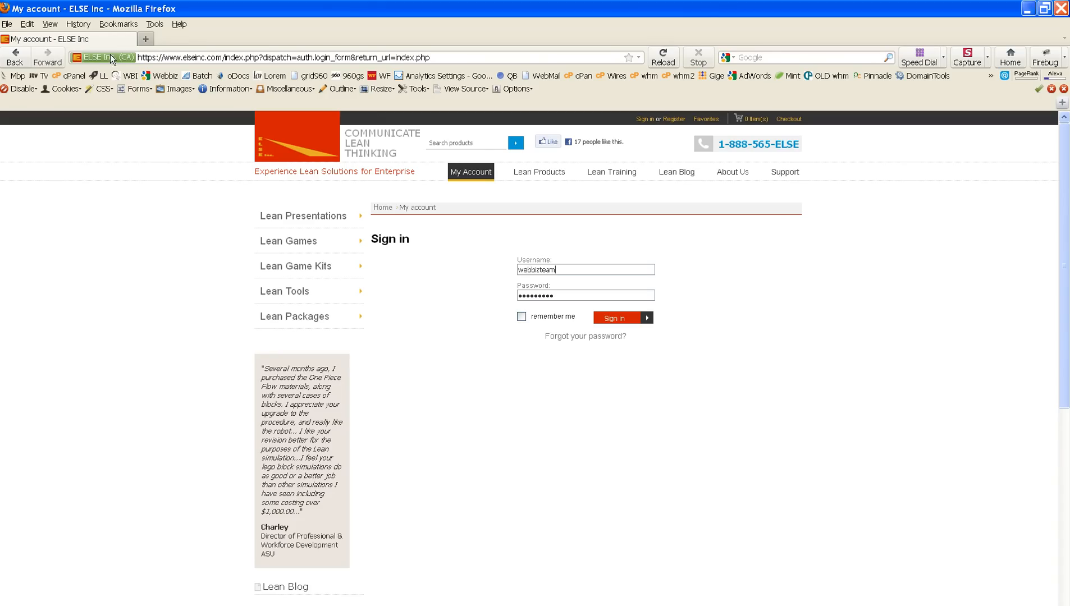
mouse_move(115, 60)
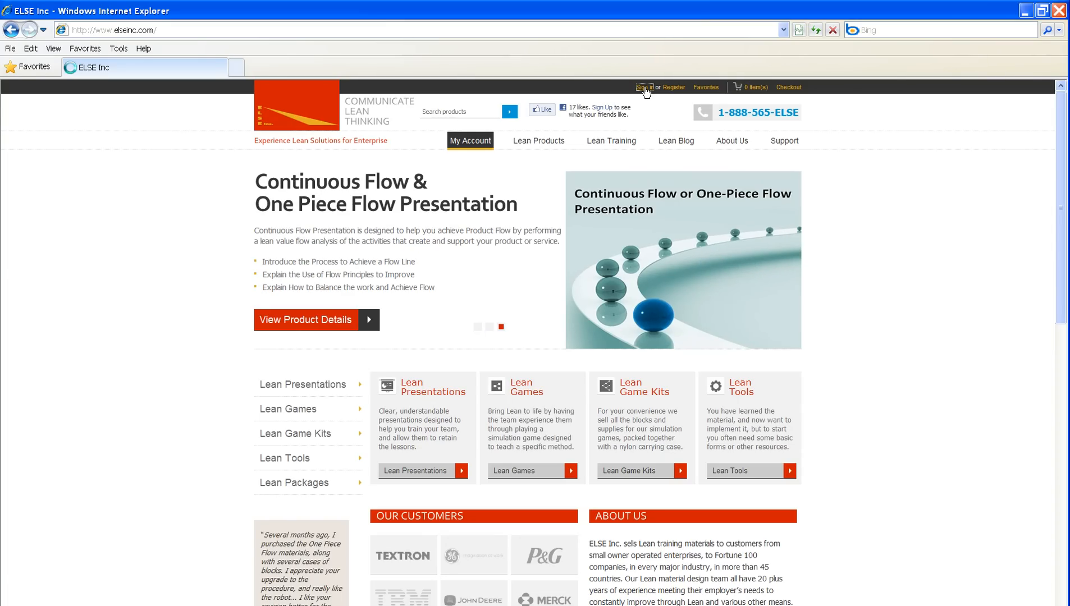
Load the https sign-in page in Internet Explorer with no warning and the Like count showing.
left_click(644, 88)
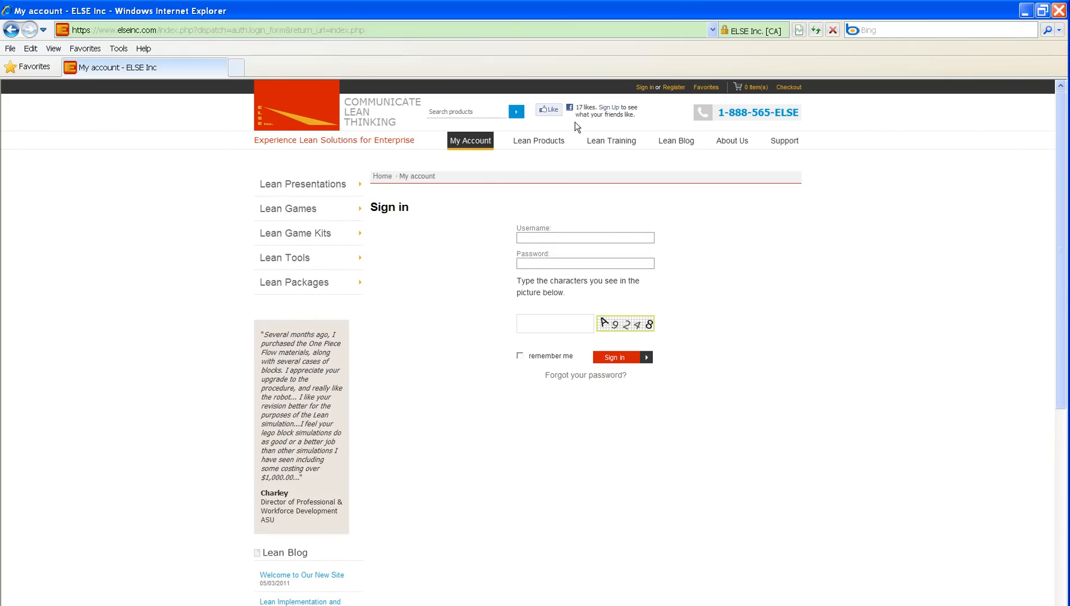
mouse_move(607, 128)
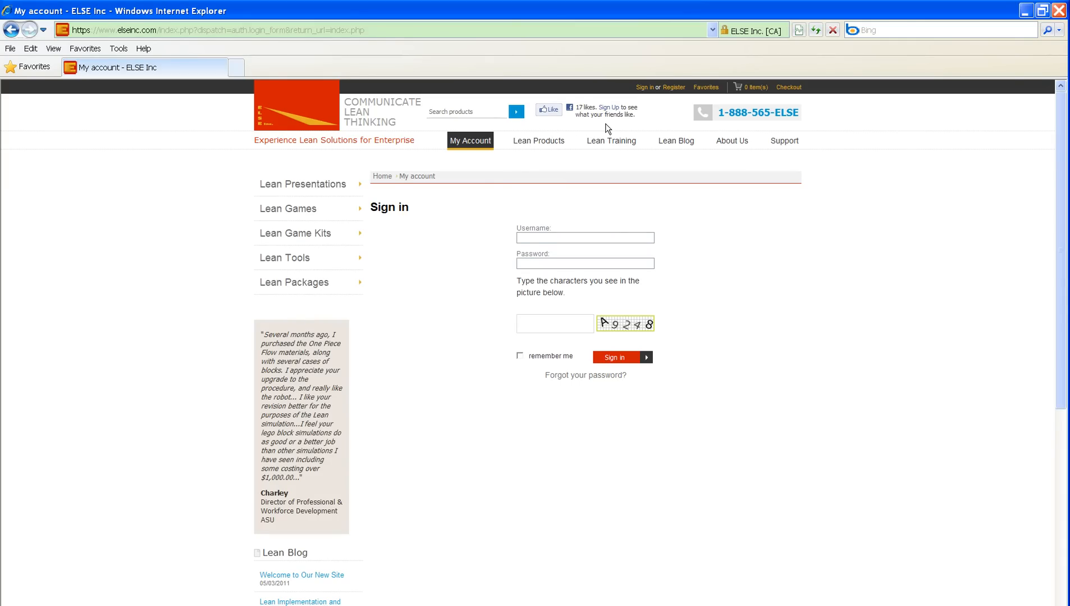